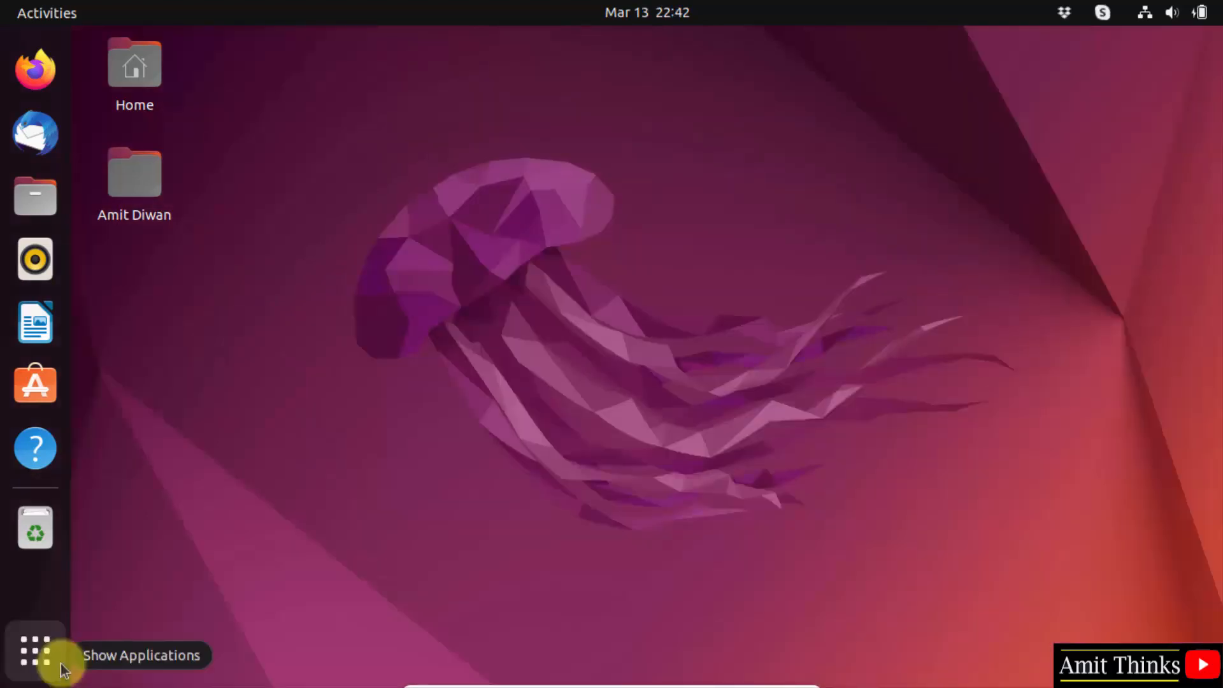
Launch Terminal by searching 'terminal' from Show Applications.
{"action": "left_click", "coordinate": [35, 649]}
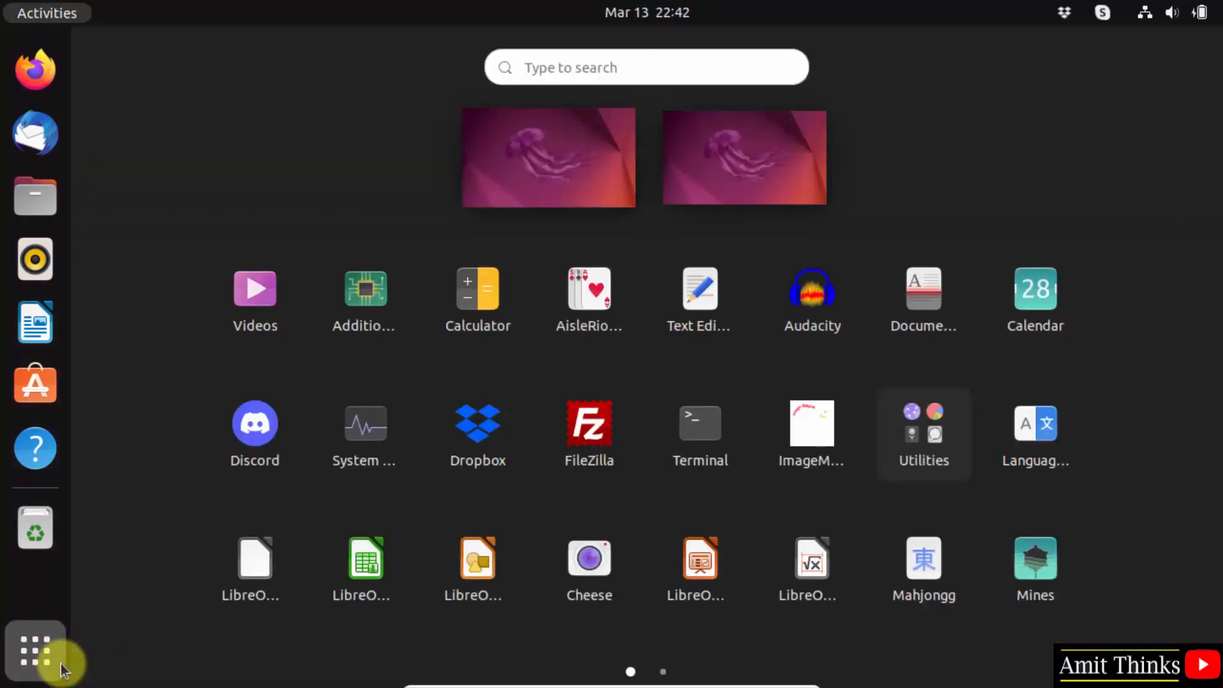
{"action": "type", "text": "terminal"}
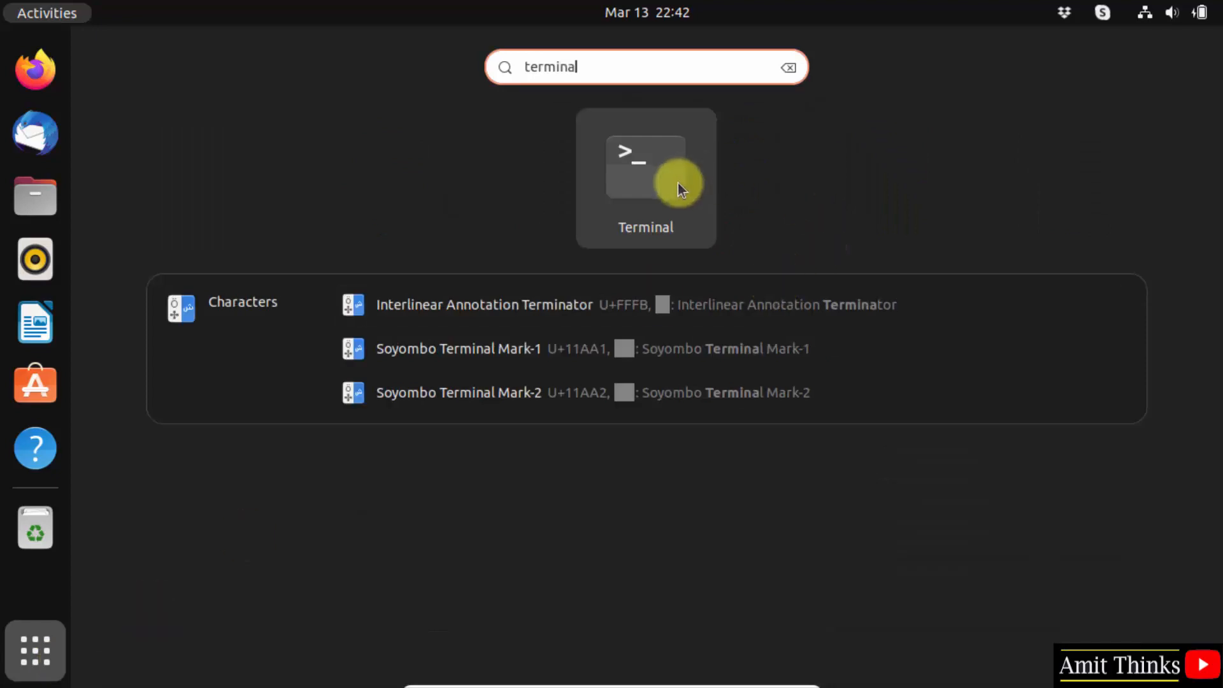
{"action": "left_click", "coordinate": [645, 175]}
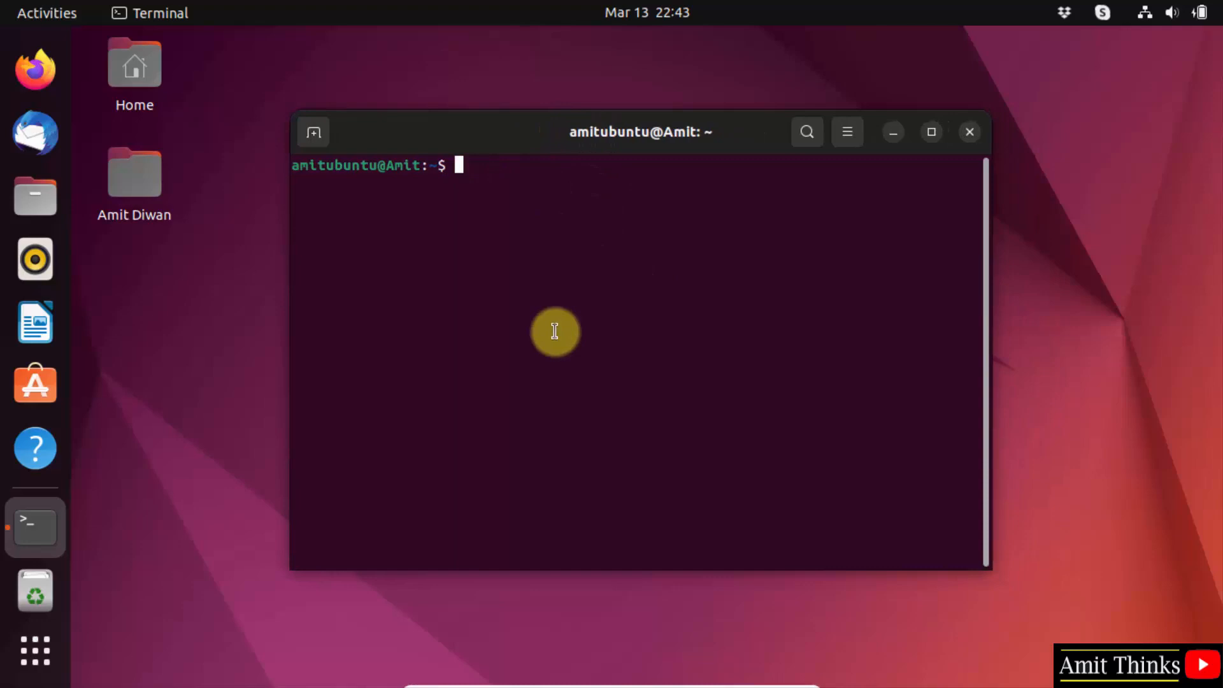
Run 'sudo apt install python3' with the admin password; python3 3.10.6 is already newest.
{"action": "type", "text": "sudo"}
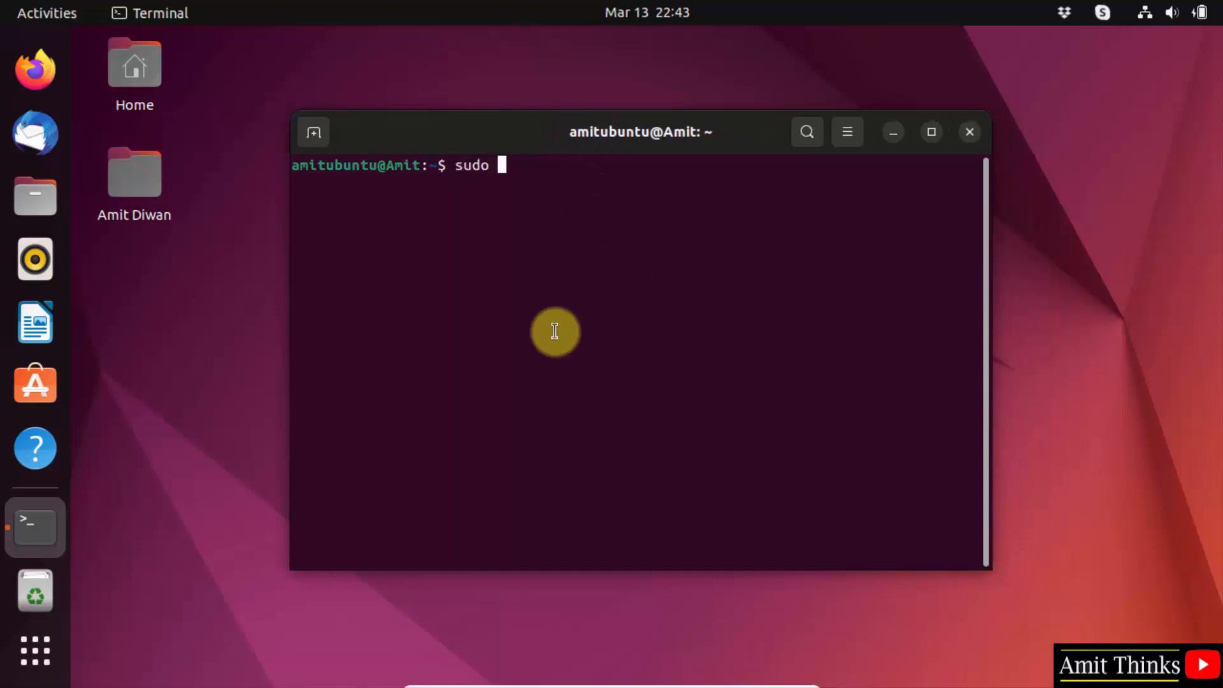
{"action": "type", "text": "apt i"}
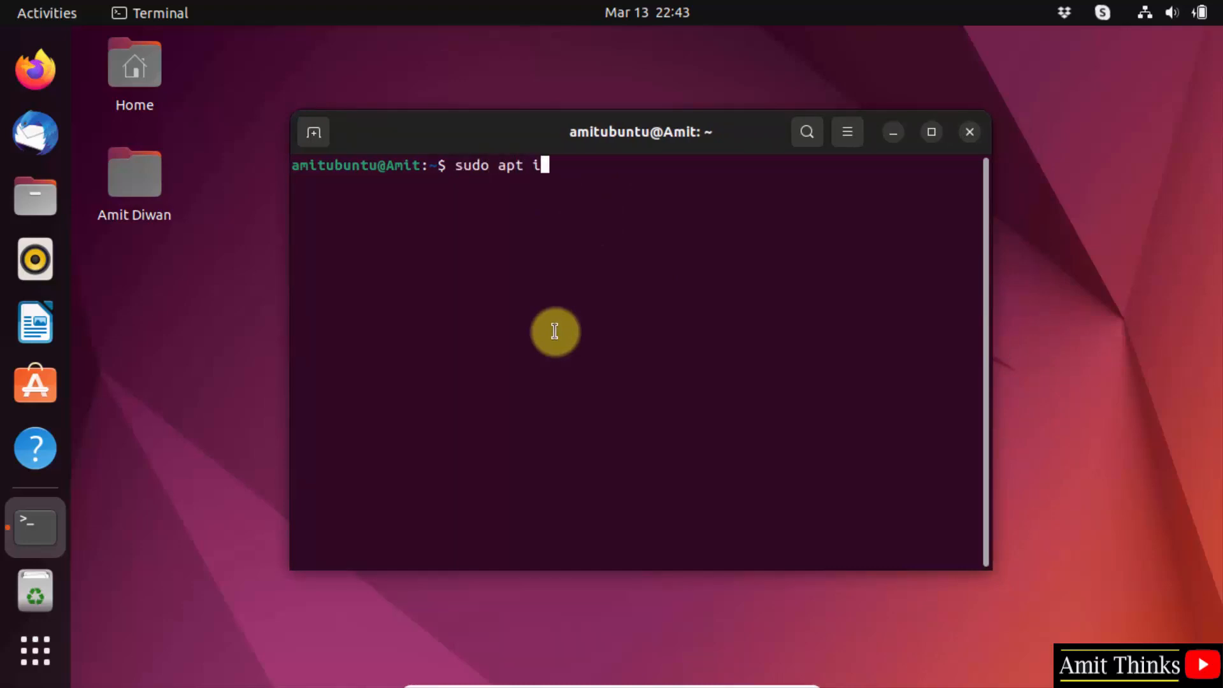
{"action": "type", "text": "nstall"}
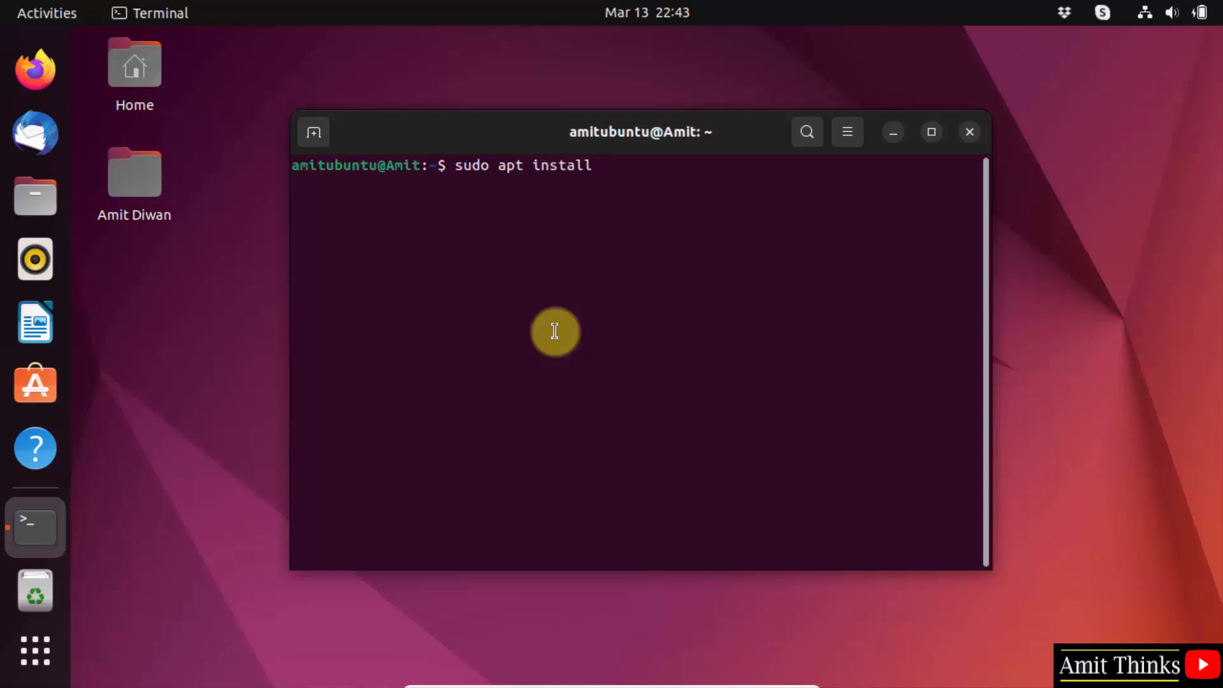
{"action": "type", "text": "python3"}
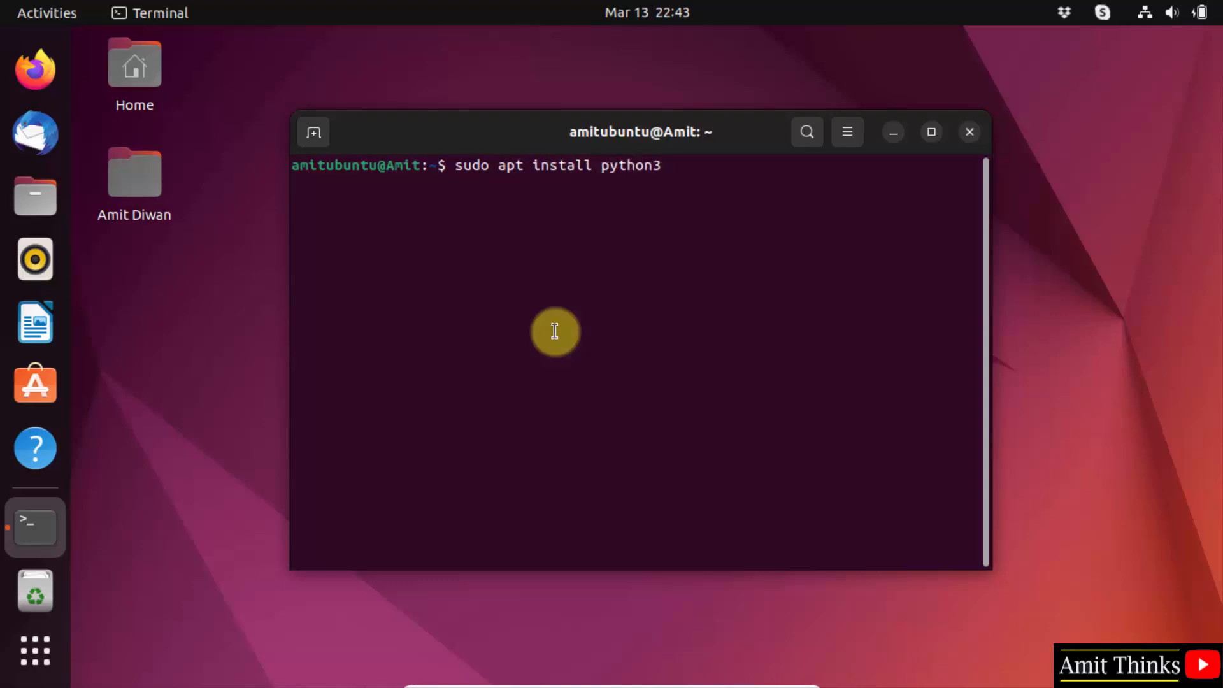
{"action": "key", "text": "Return"}
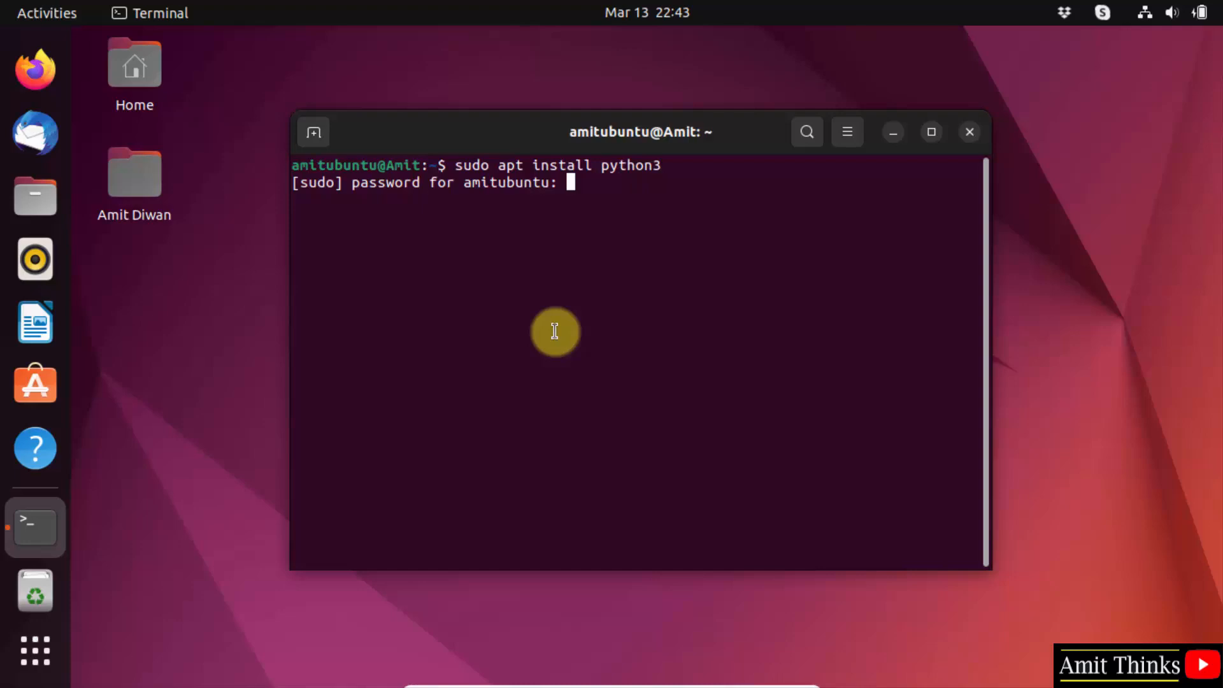
{"action": "key", "text": "Return"}
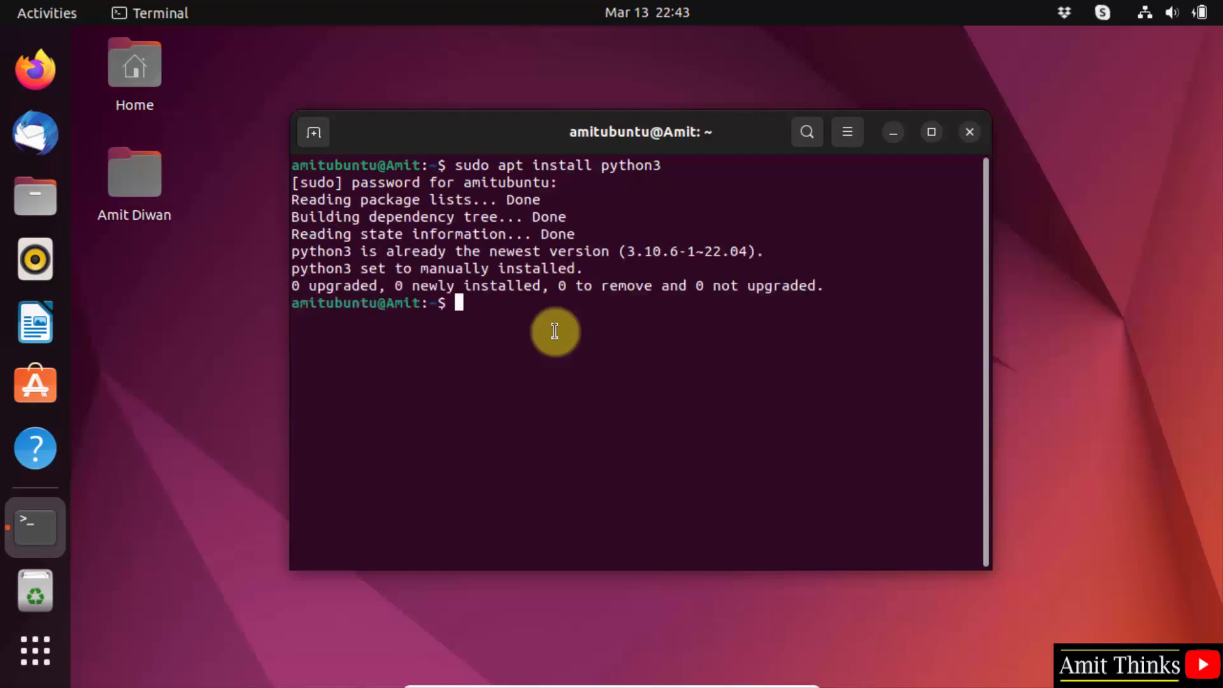
{"action": "mouse_move", "coordinate": [441, 295]}
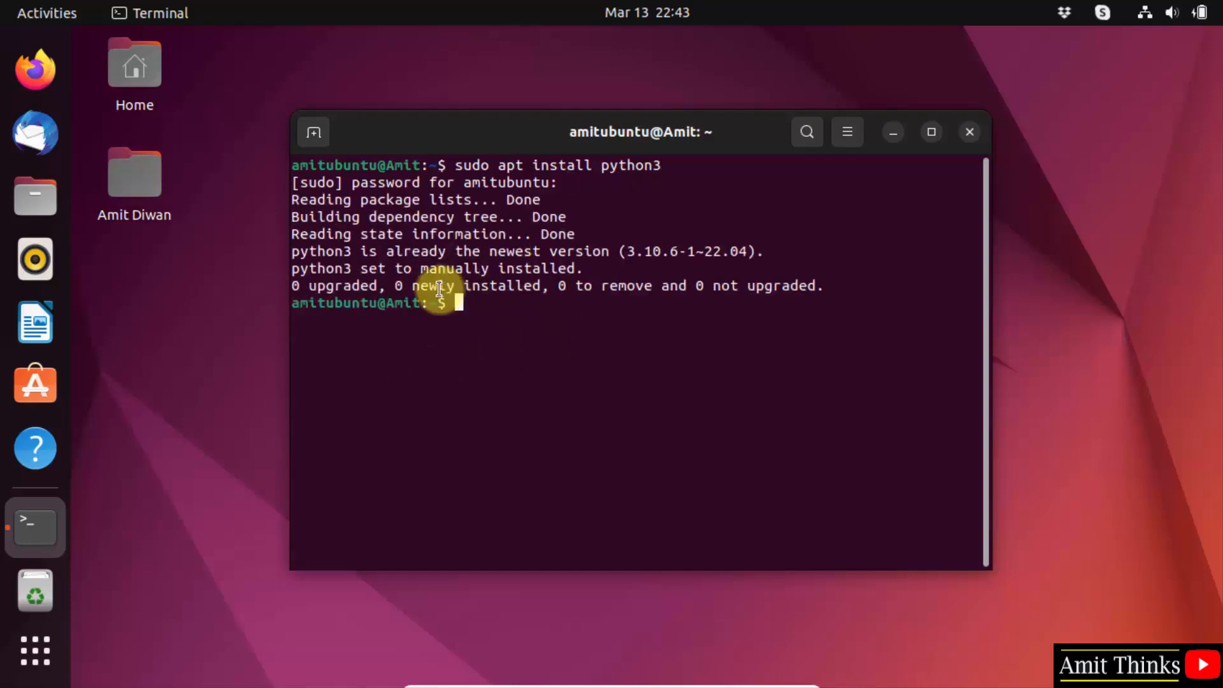
{"action": "mouse_move", "coordinate": [482, 303]}
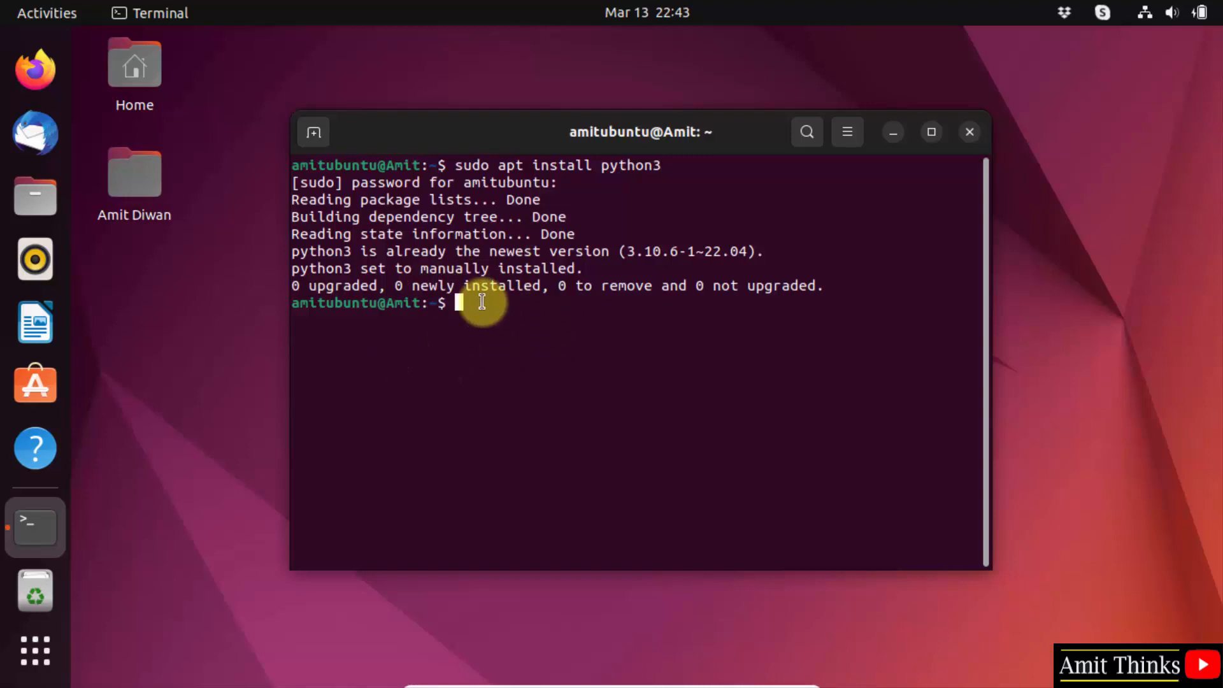
Install python3-pip with 'sudo apt install python3-pip', confirm, and close the terminal window.
{"action": "type", "text": "sudo apt"}
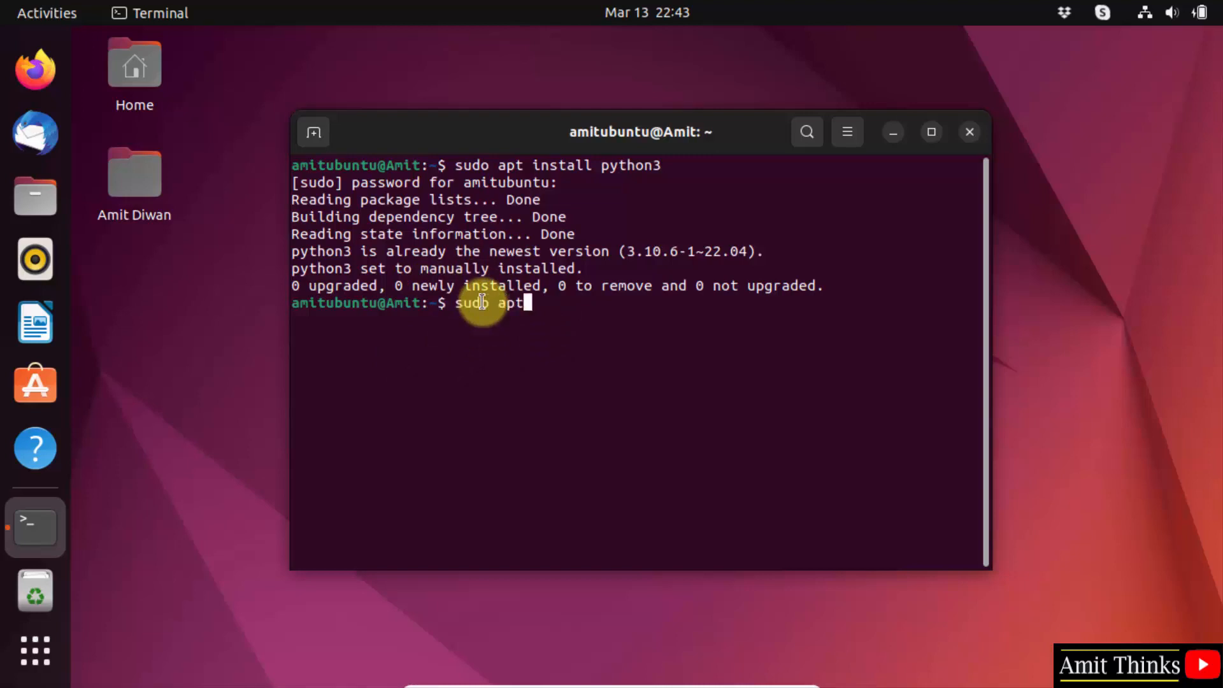
{"action": "type", "text": "install pyt"}
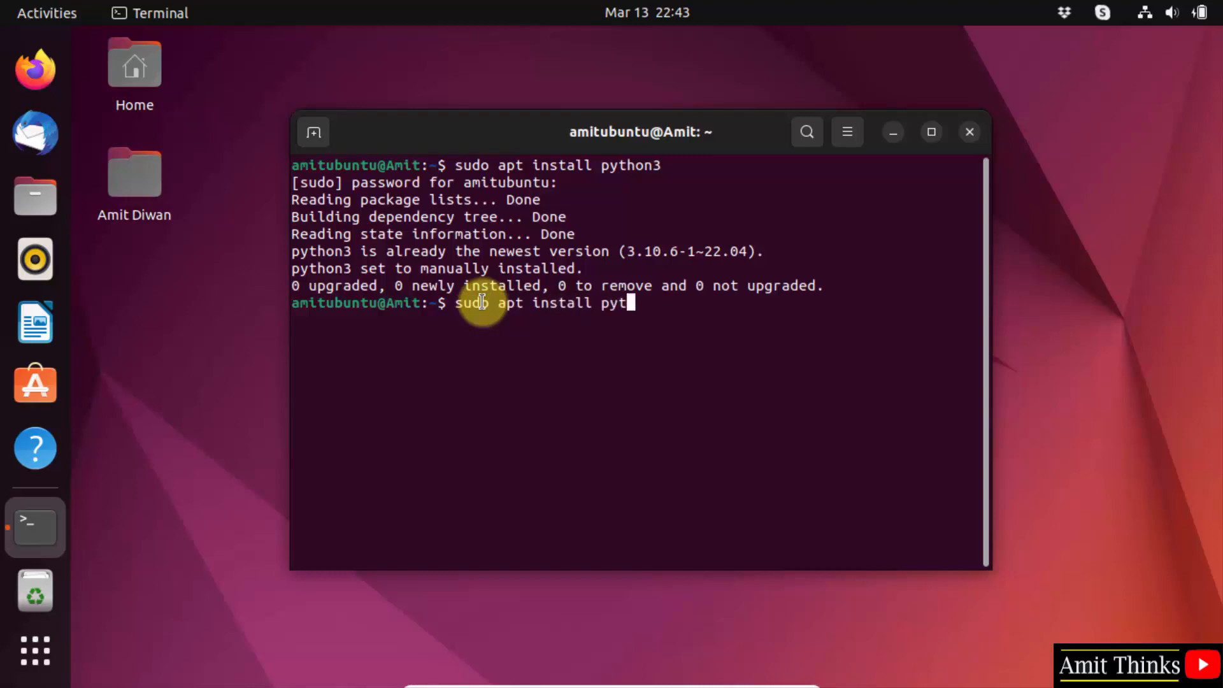
{"action": "type", "text": "hon3-p"}
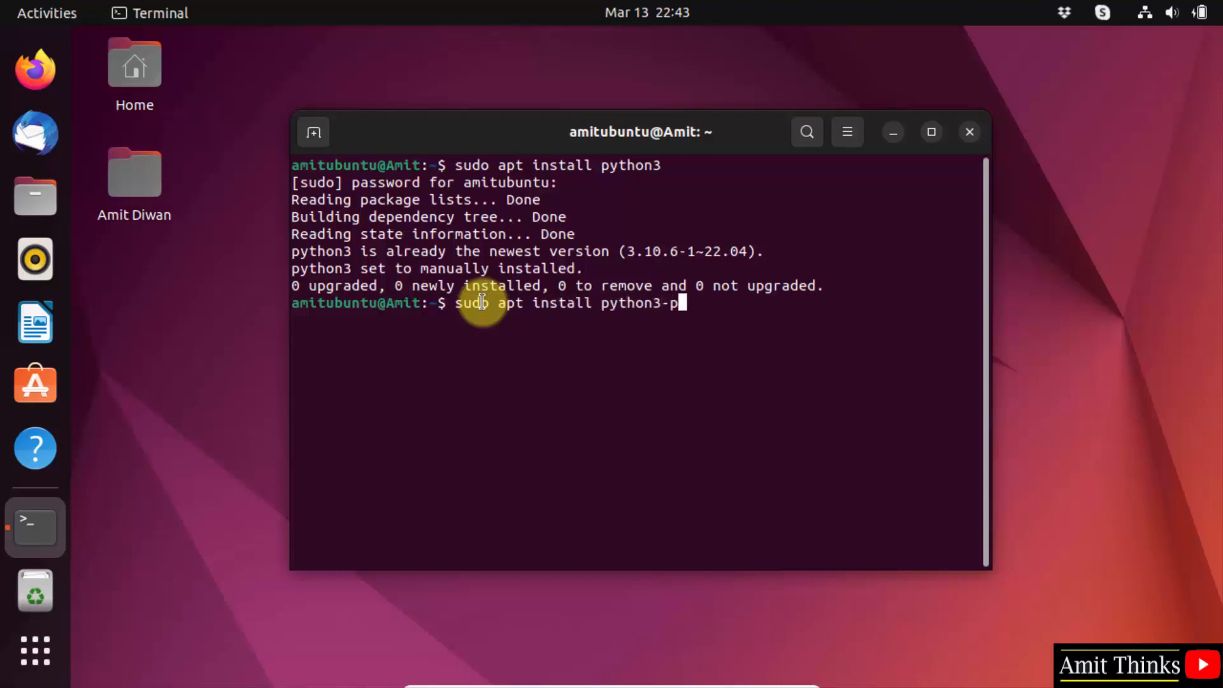
{"action": "type", "text": "ip"}
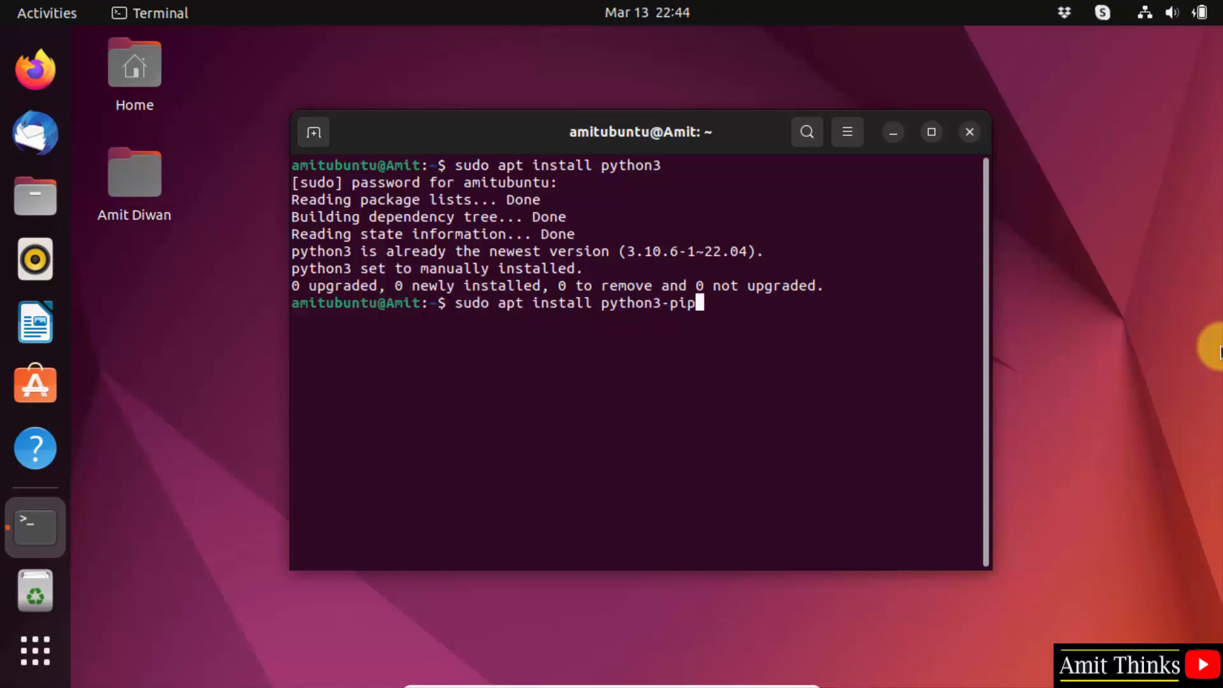
{"action": "key", "text": "Return"}
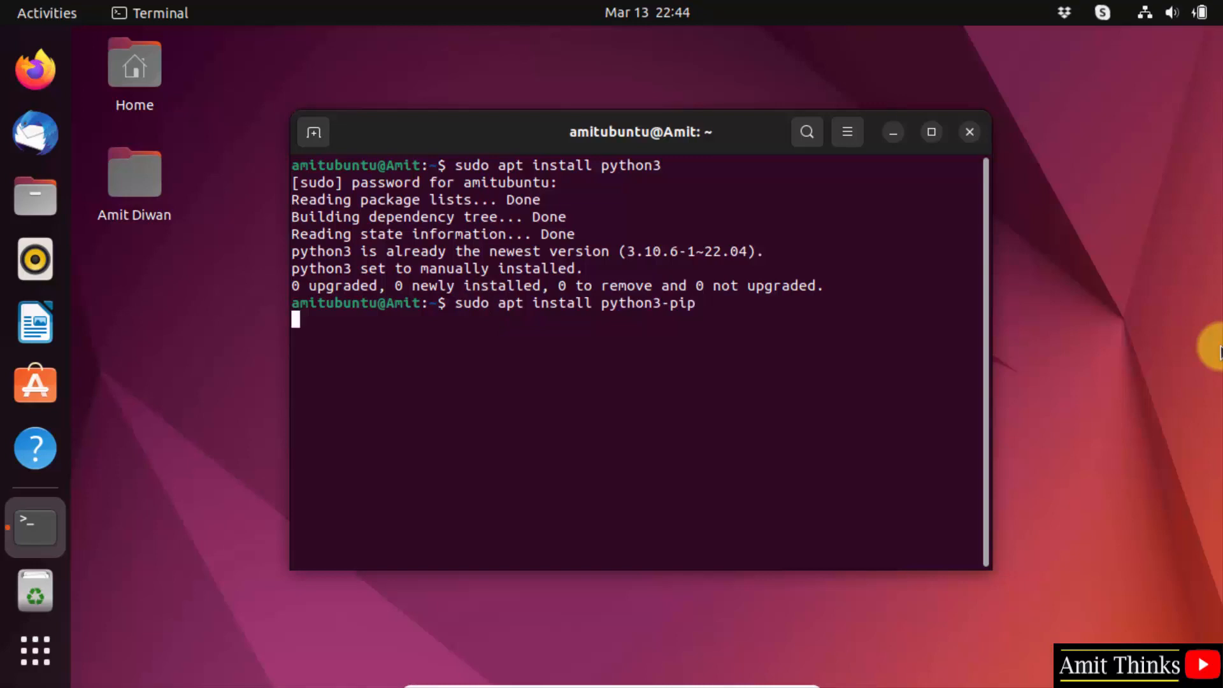
{"action": "key", "text": "Return"}
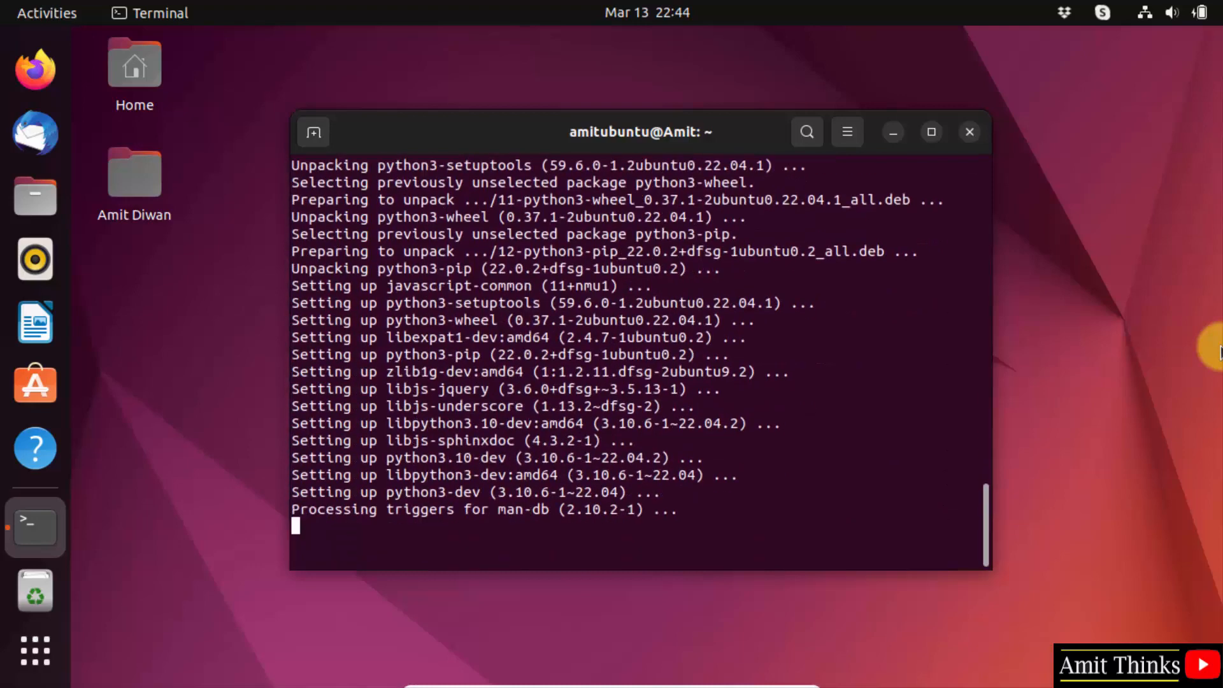
{"action": "left_click", "coordinate": [969, 131]}
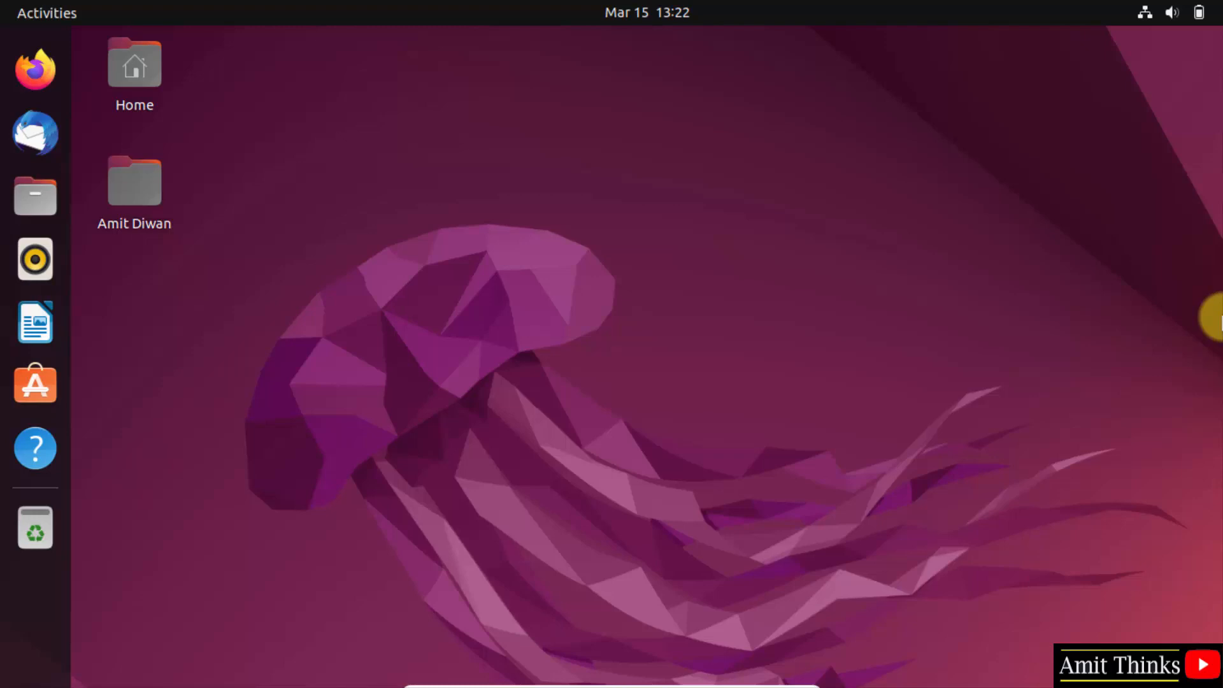
{"action": "mouse_move", "coordinate": [285, 217]}
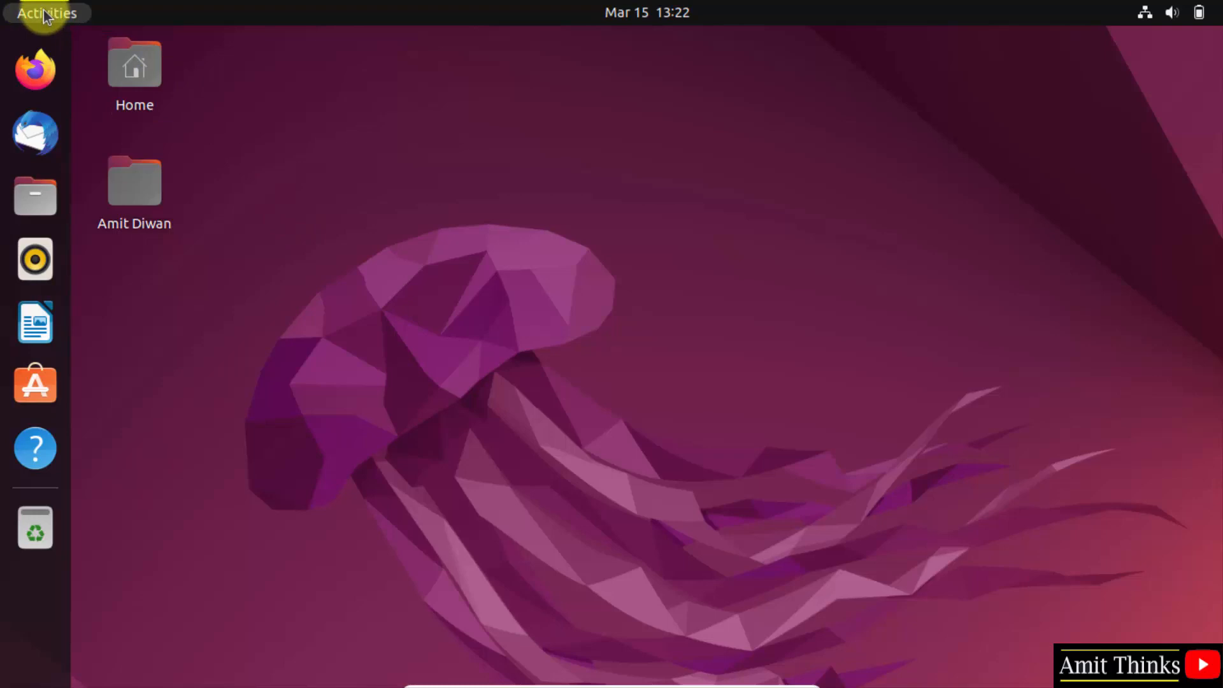
Launch a fresh Terminal window from the Activities overview.
{"action": "left_click", "coordinate": [46, 13]}
{"action": "type", "text": "terminal"}
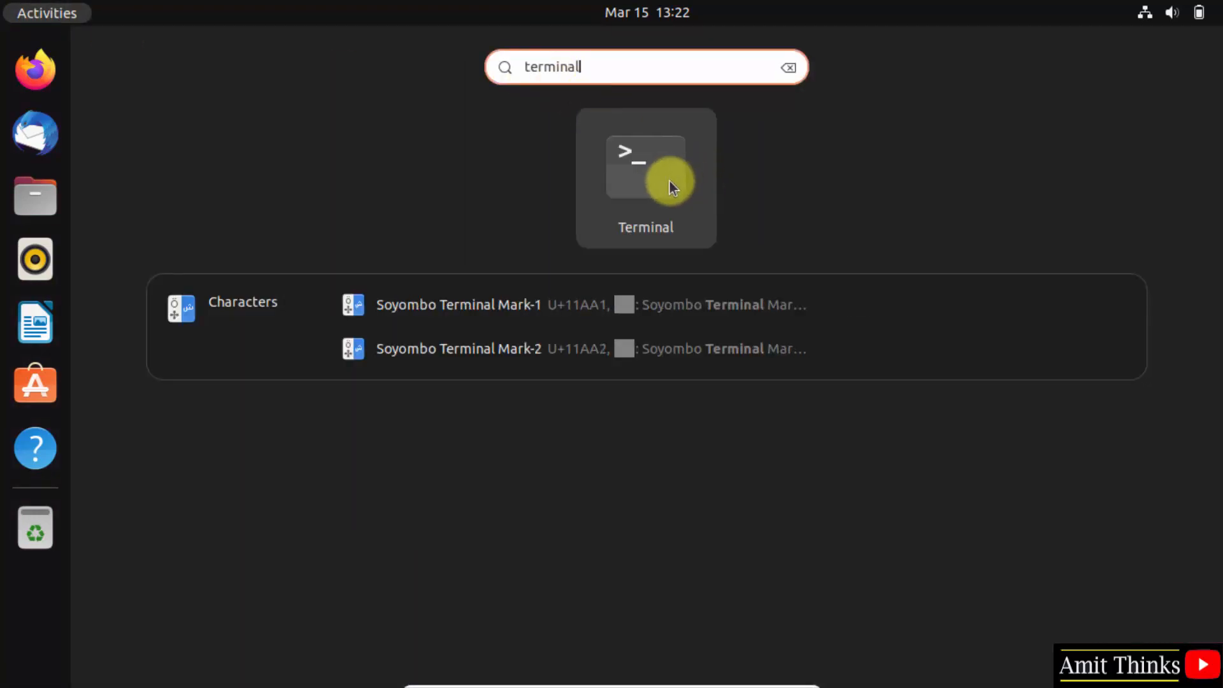
{"action": "left_click", "coordinate": [645, 166]}
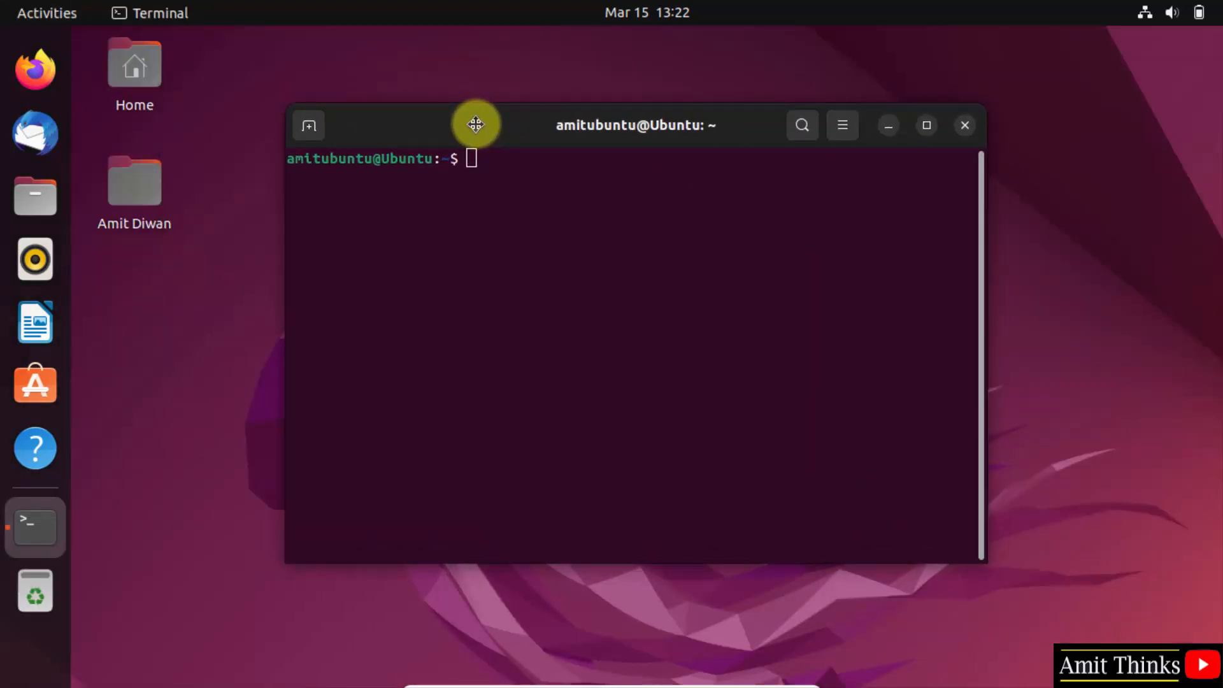
Check the Python version with 'python3 --version', showing 3.10.6.
{"action": "type", "text": "p"}
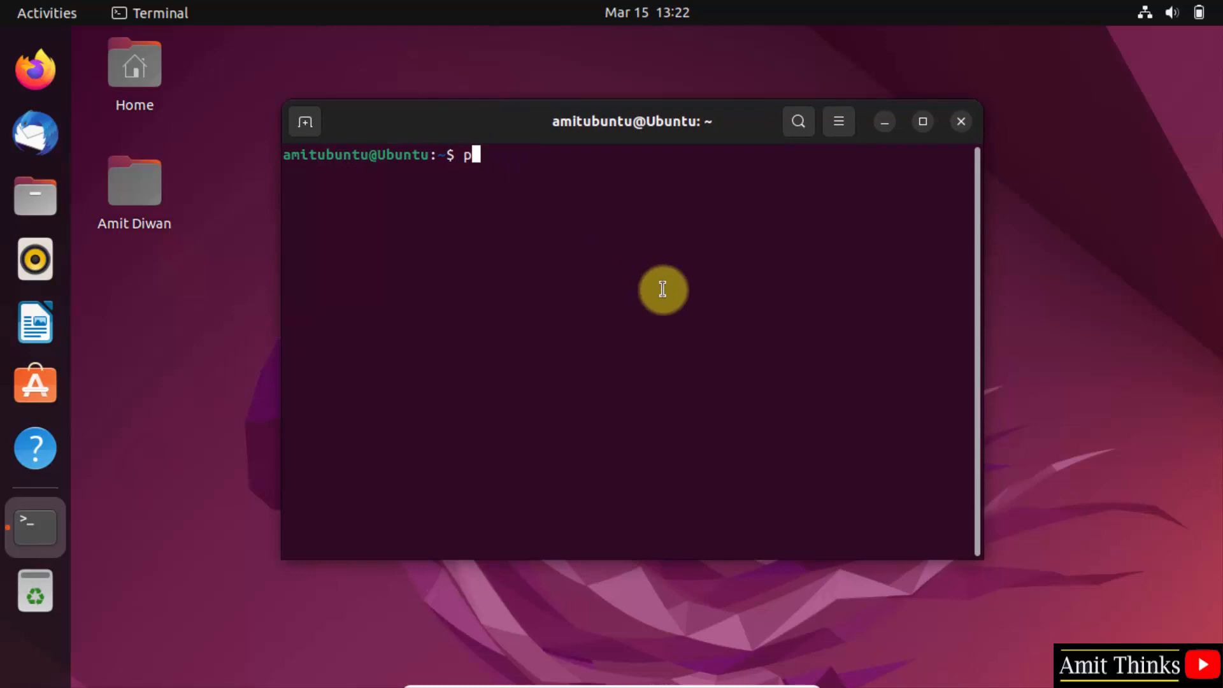
{"action": "type", "text": "ython3 --ve"}
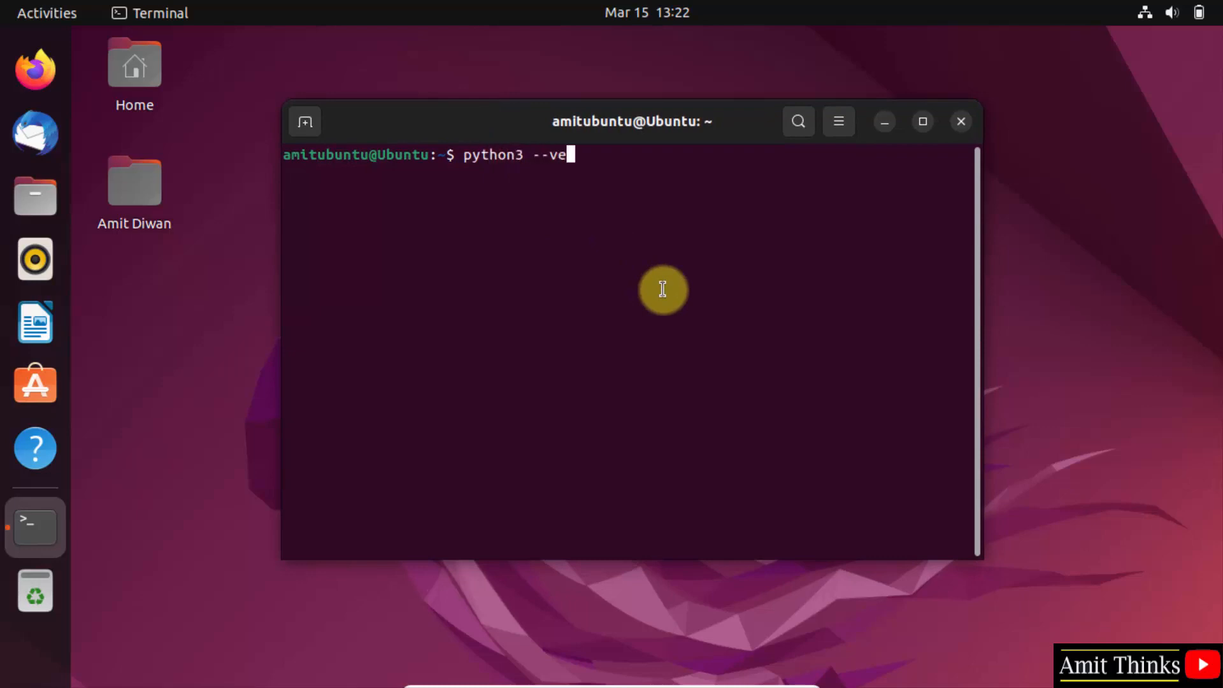
{"action": "type", "text": "rsion"}
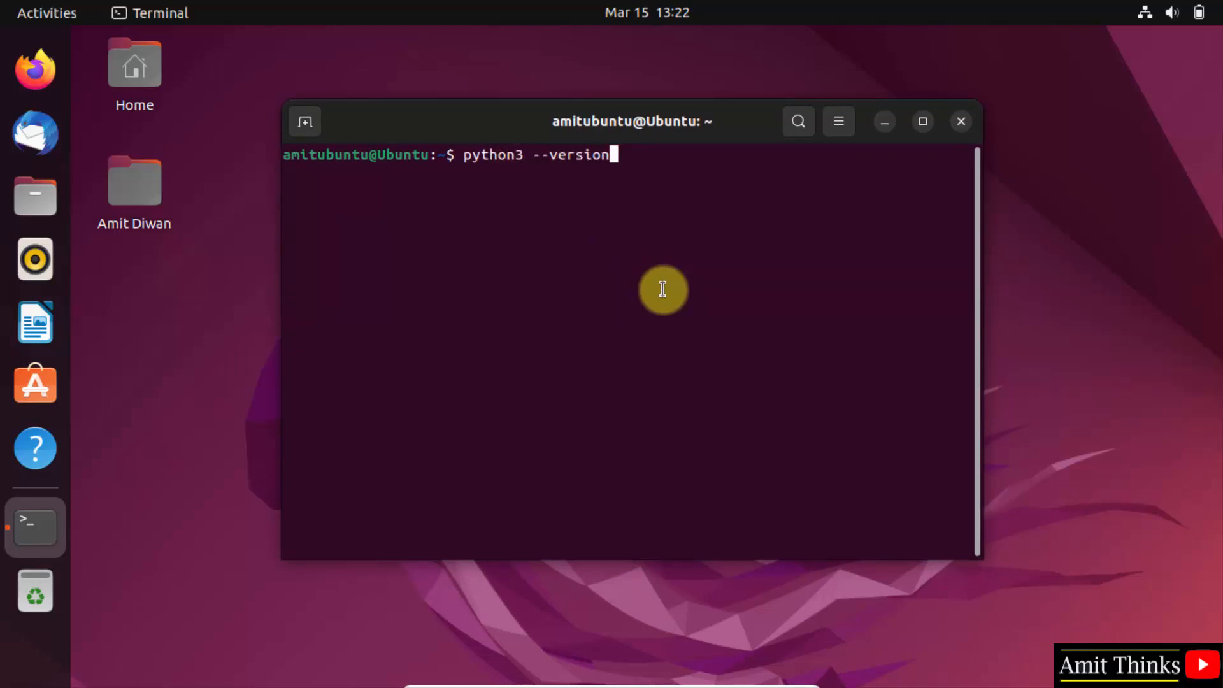
{"action": "key", "text": "Return"}
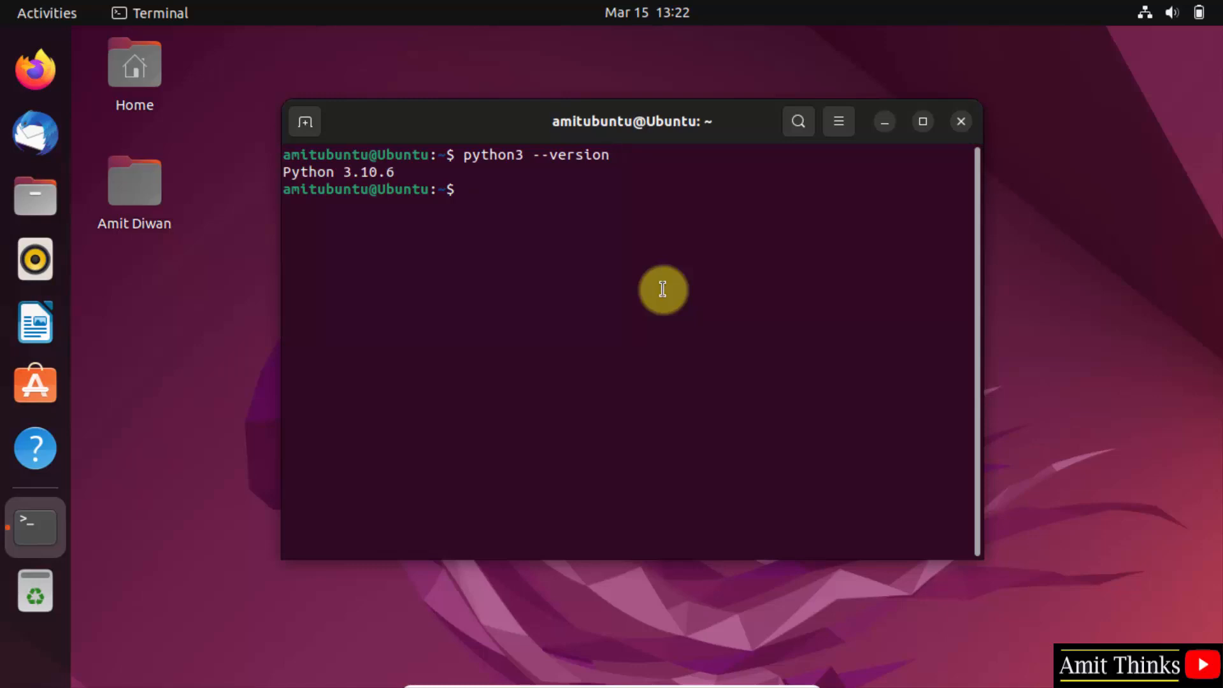
Check the pip version with 'pip3 --version', showing 22.0.2.
{"action": "type", "text": "pi"}
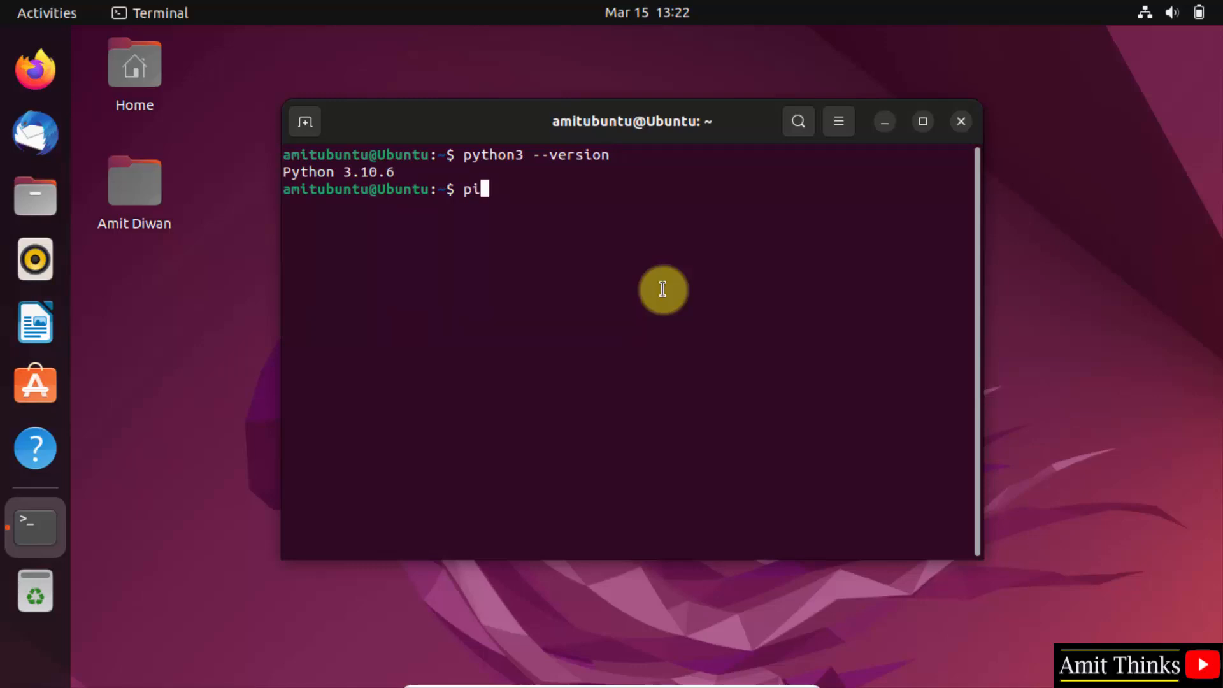
{"action": "type", "text": "p3 --ver"}
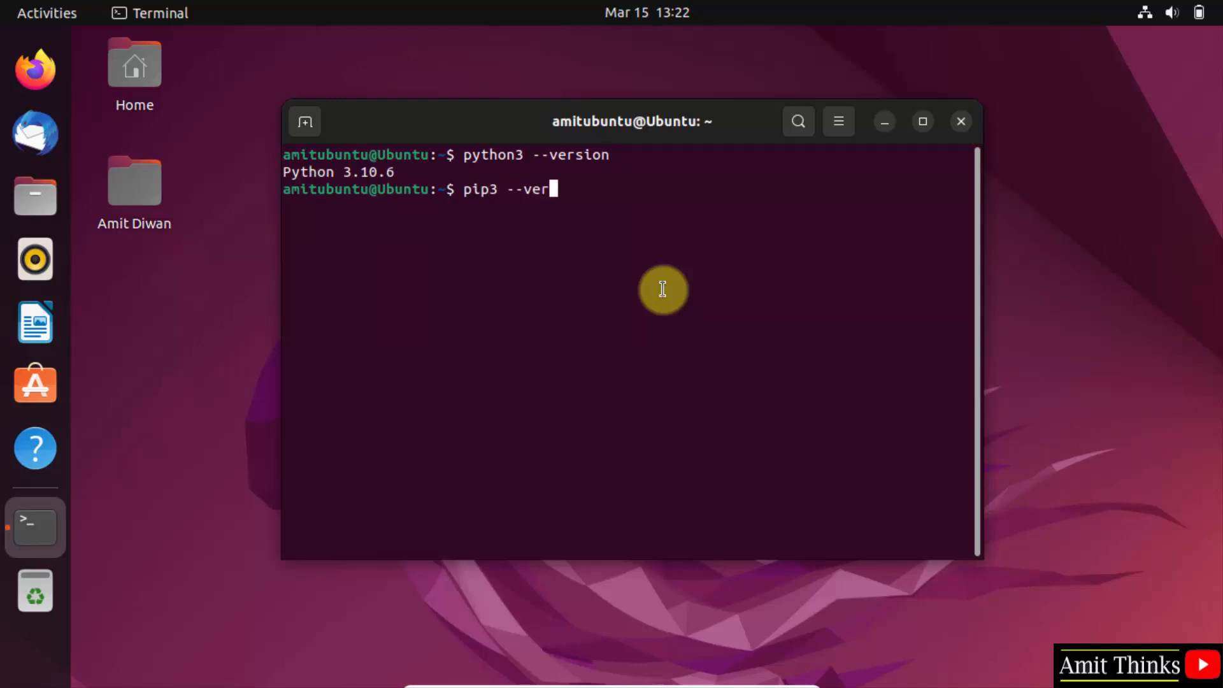
{"action": "type", "text": "sion"}
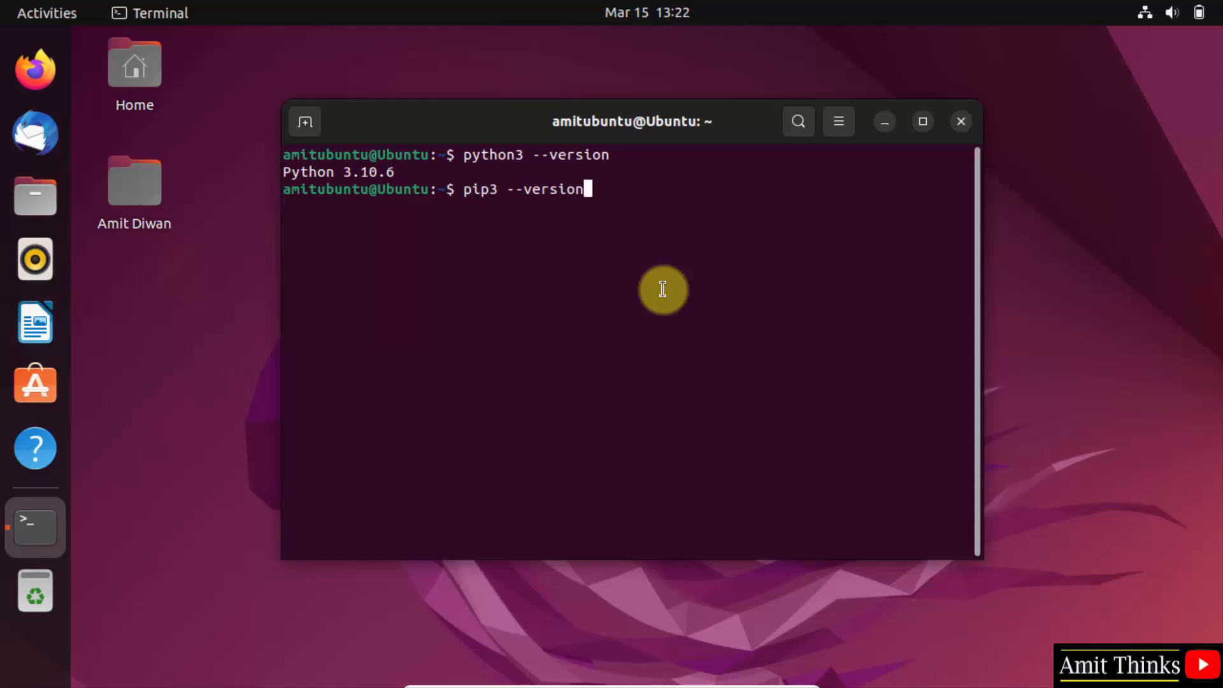
{"action": "key", "text": "Return"}
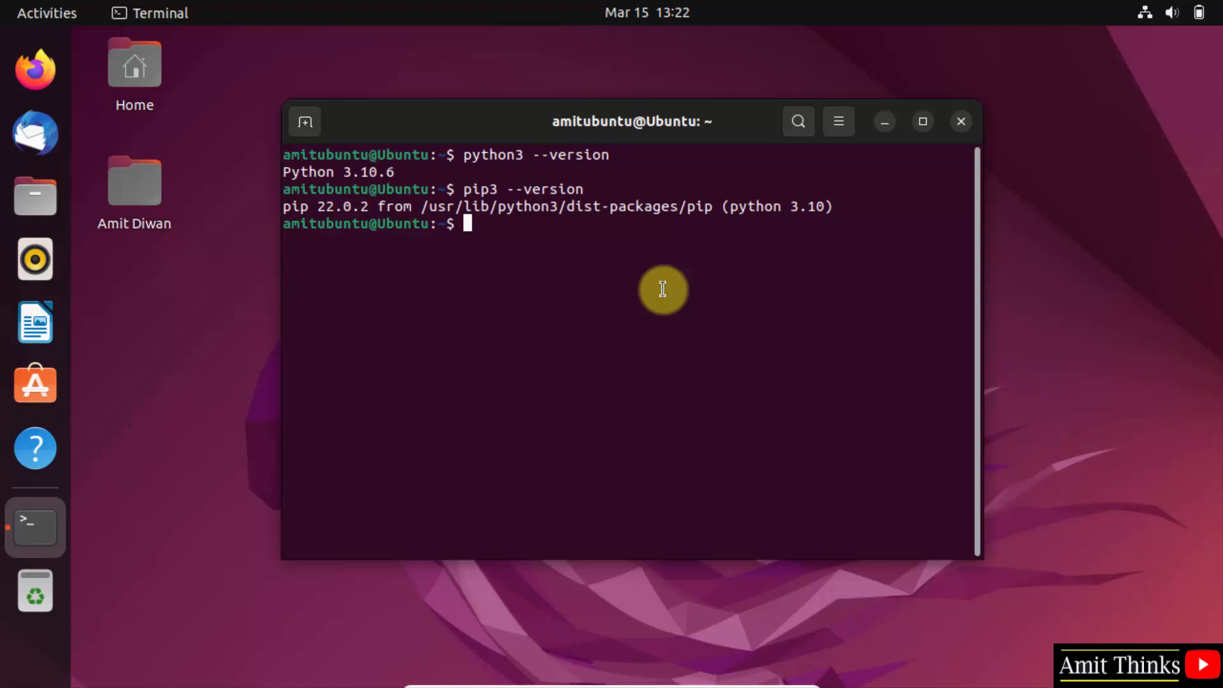
Run 'pip3 install scipy' until scipy-1.10.1 installs successfully.
{"action": "type", "text": "pip3 i"}
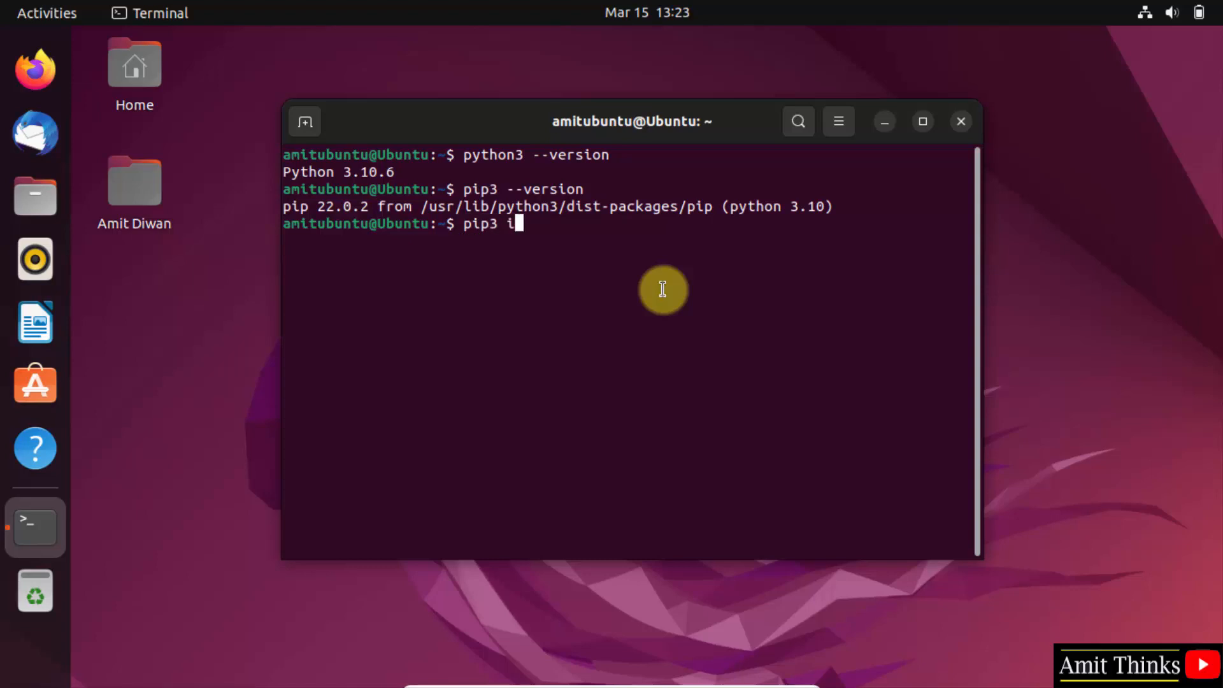
{"action": "type", "text": "nstall scip"}
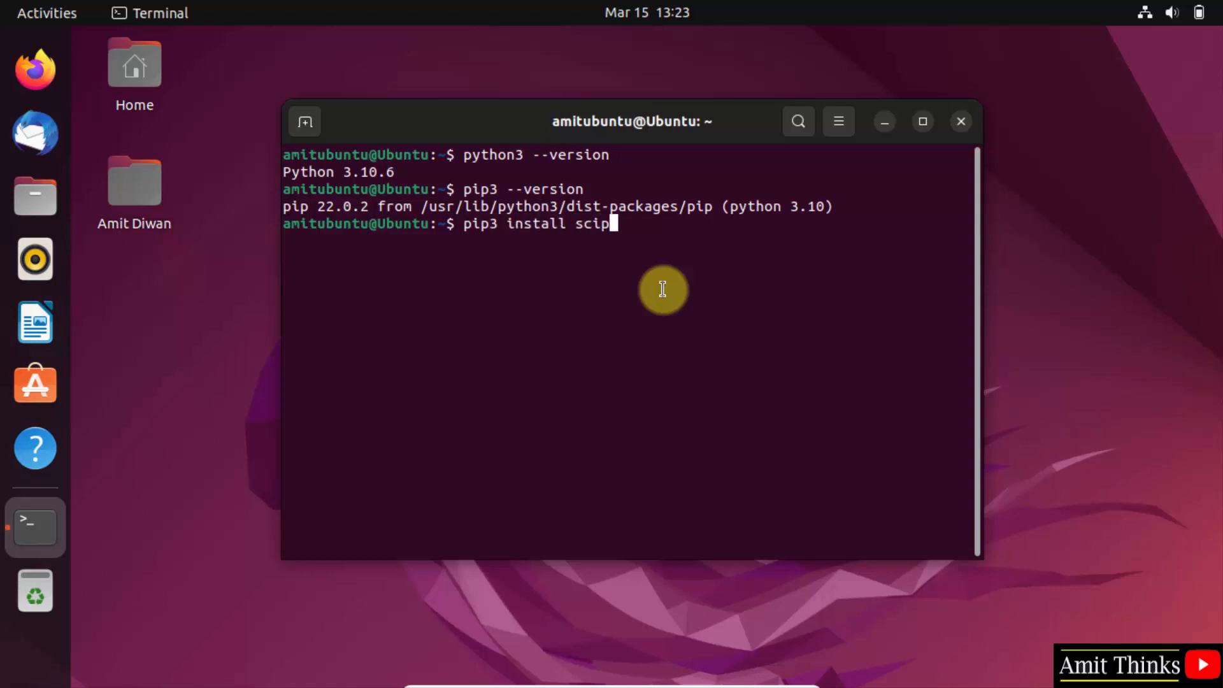
{"action": "type", "text": "y"}
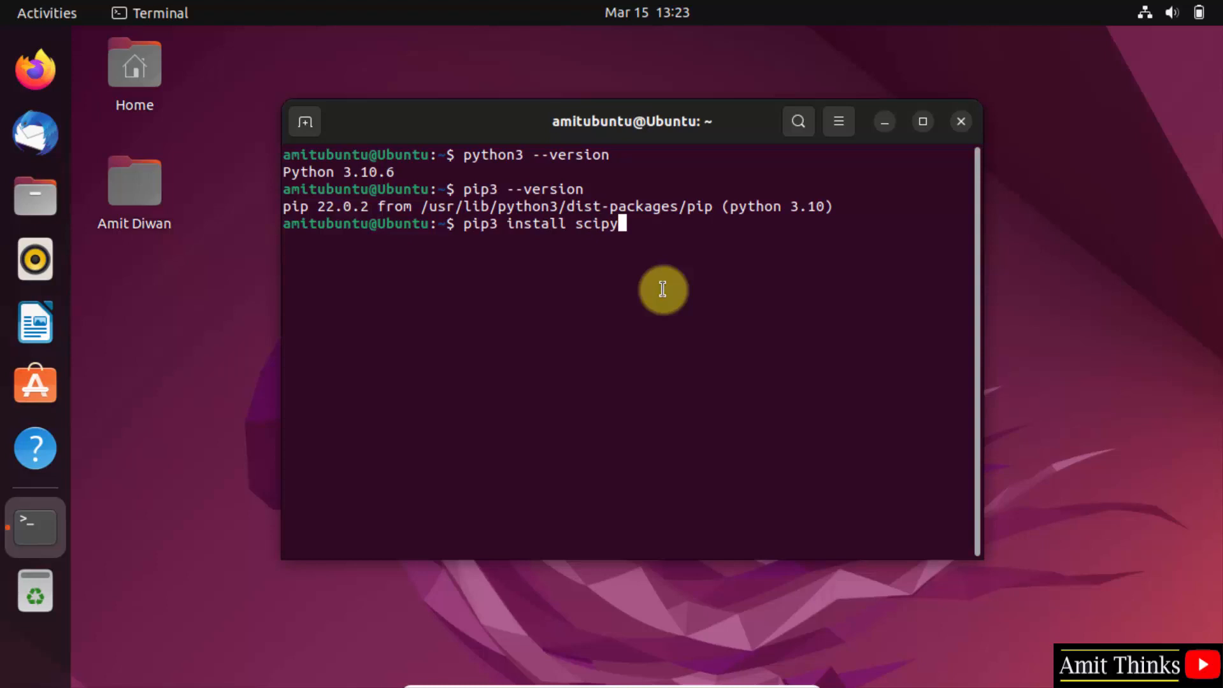
{"action": "key", "text": "Return"}
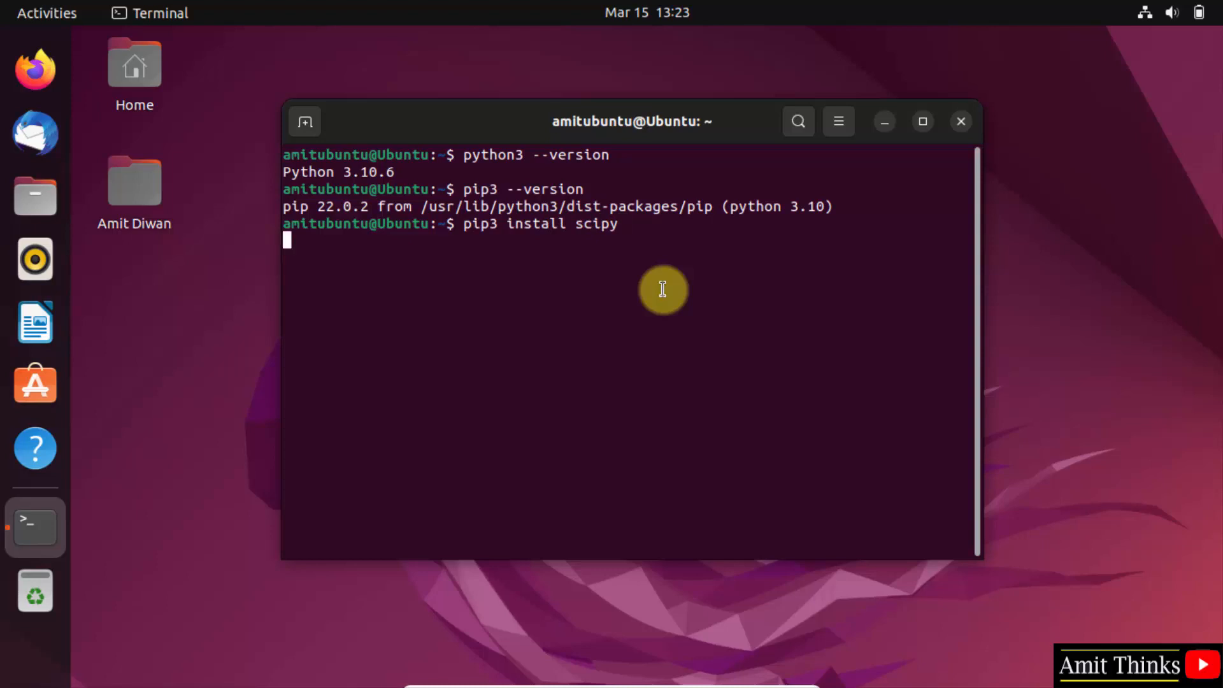
{"action": "key", "text": "Return"}
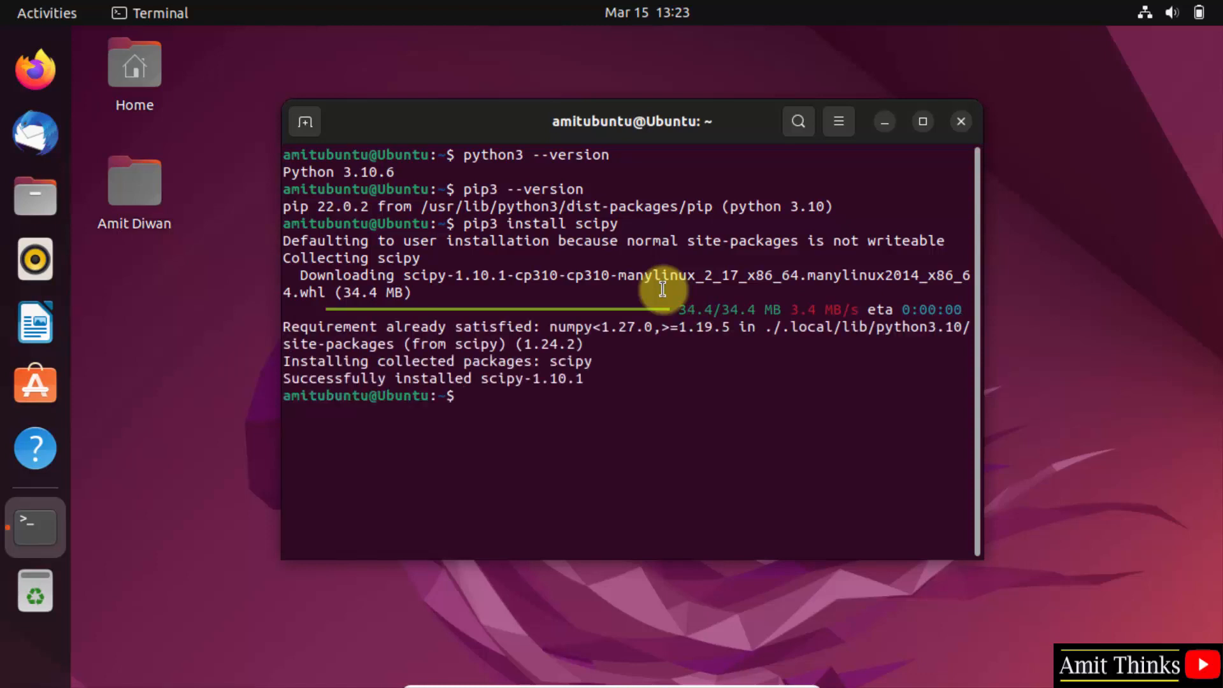
{"action": "mouse_move", "coordinate": [300, 378]}
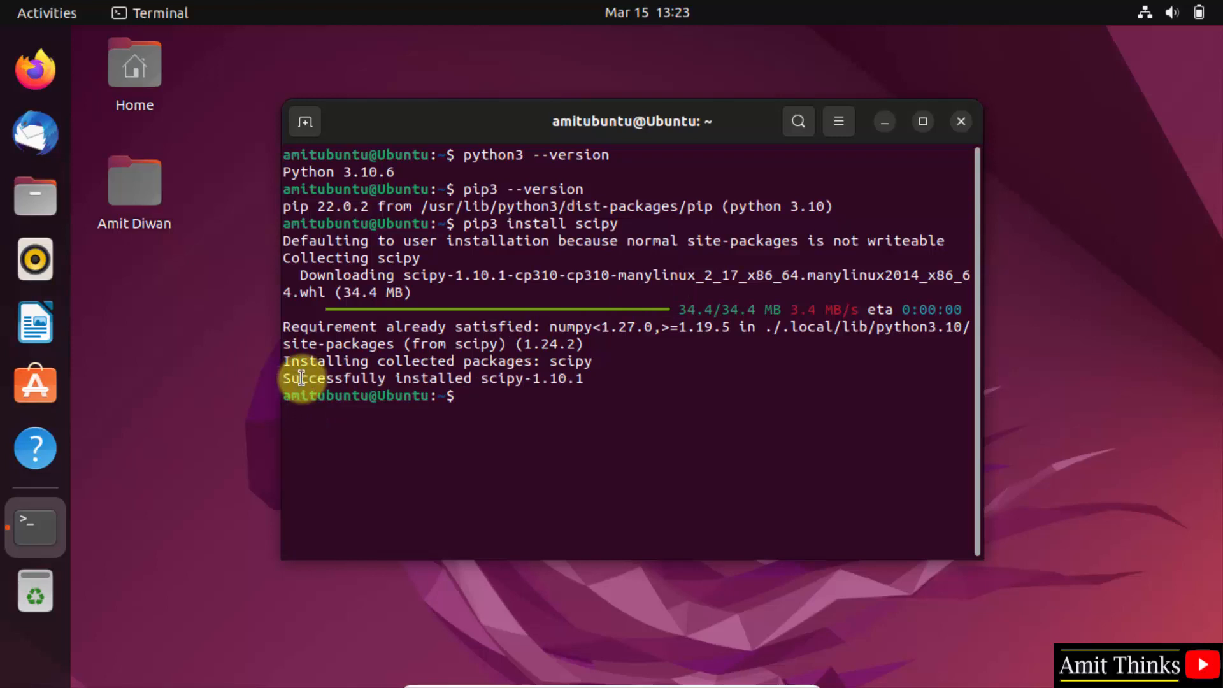